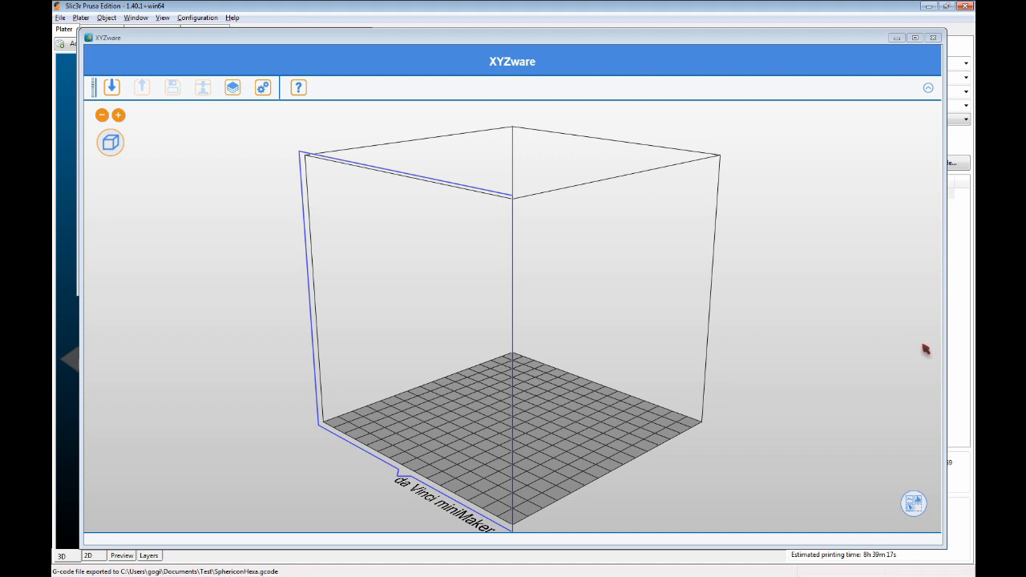
{"action": "mouse_move", "coordinate": [729, 13]}
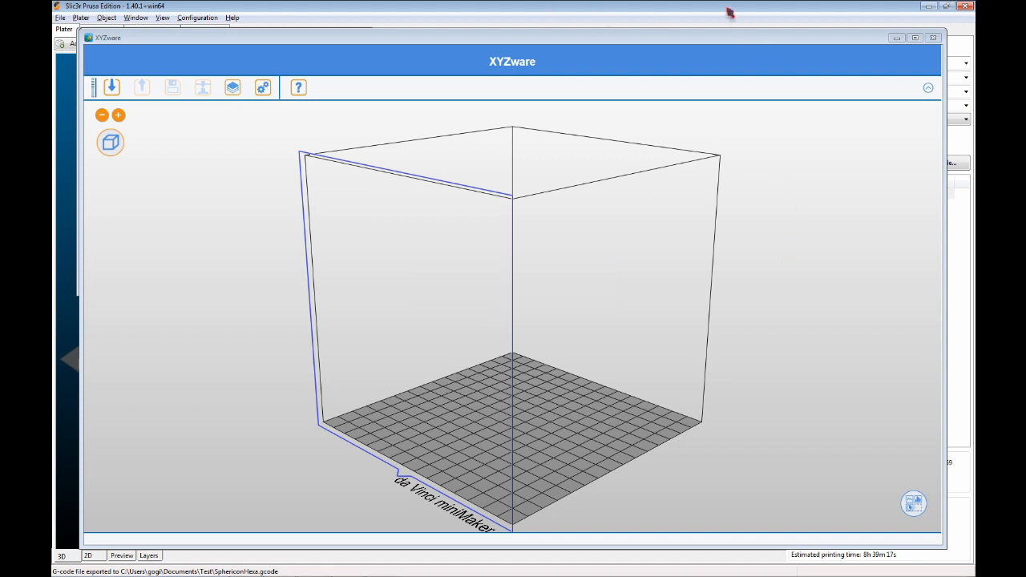
View the hexasphericon's sliced layer preview and cancel the G-code export dialog without saving.
{"action": "left_click", "coordinate": [933, 38]}
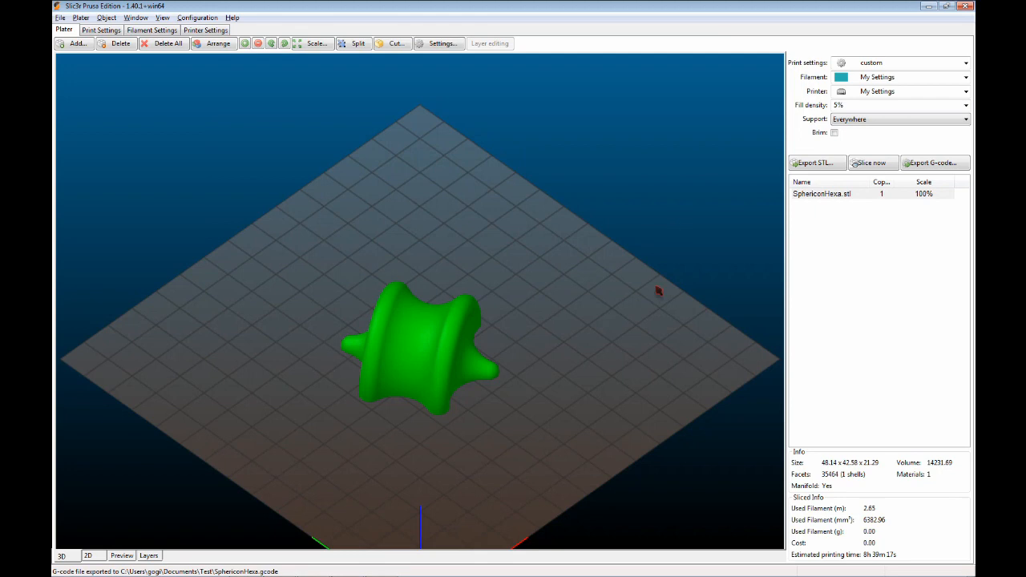
{"action": "mouse_move", "coordinate": [596, 244]}
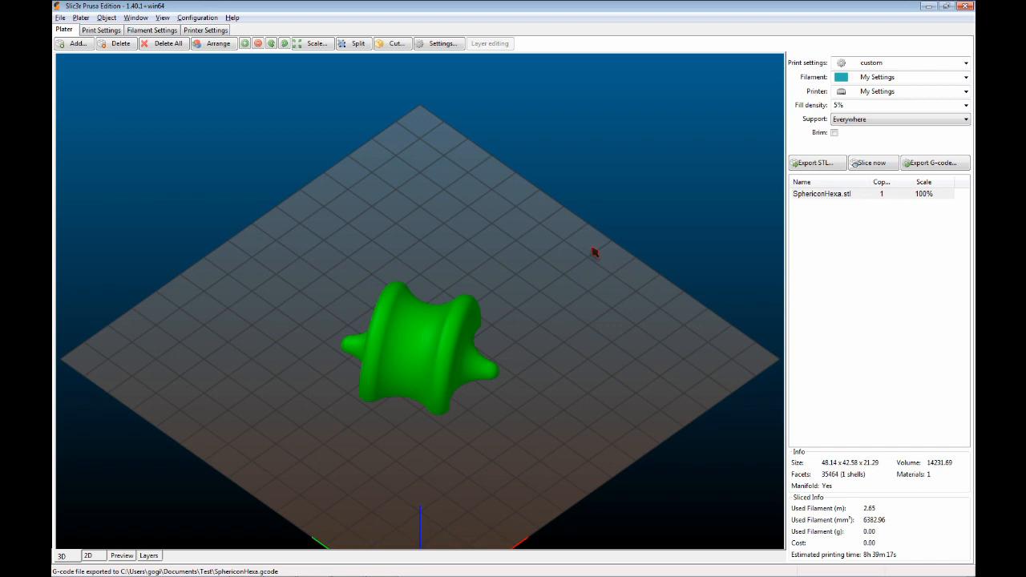
{"action": "mouse_move", "coordinate": [497, 383]}
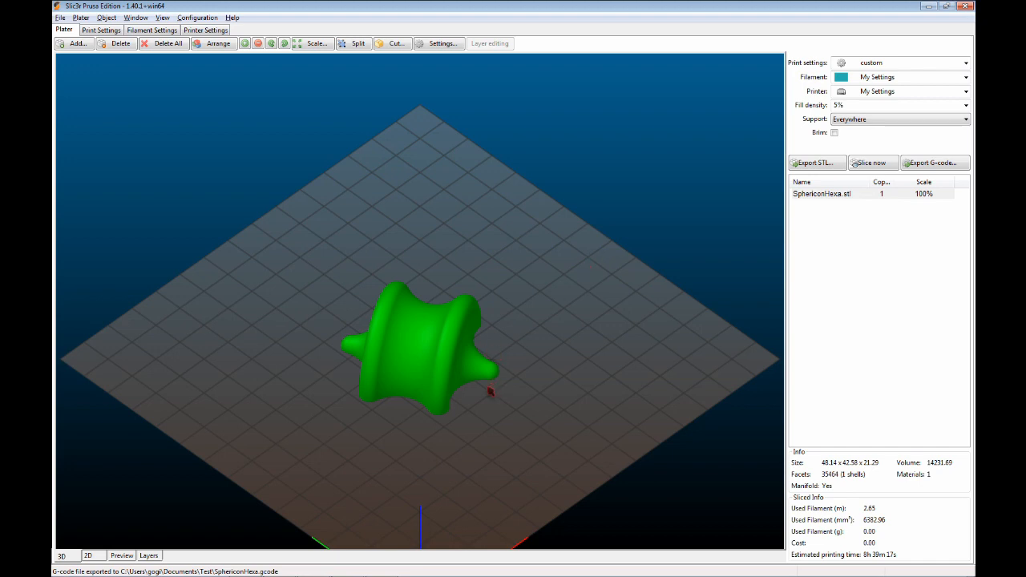
{"action": "mouse_move", "coordinate": [616, 340]}
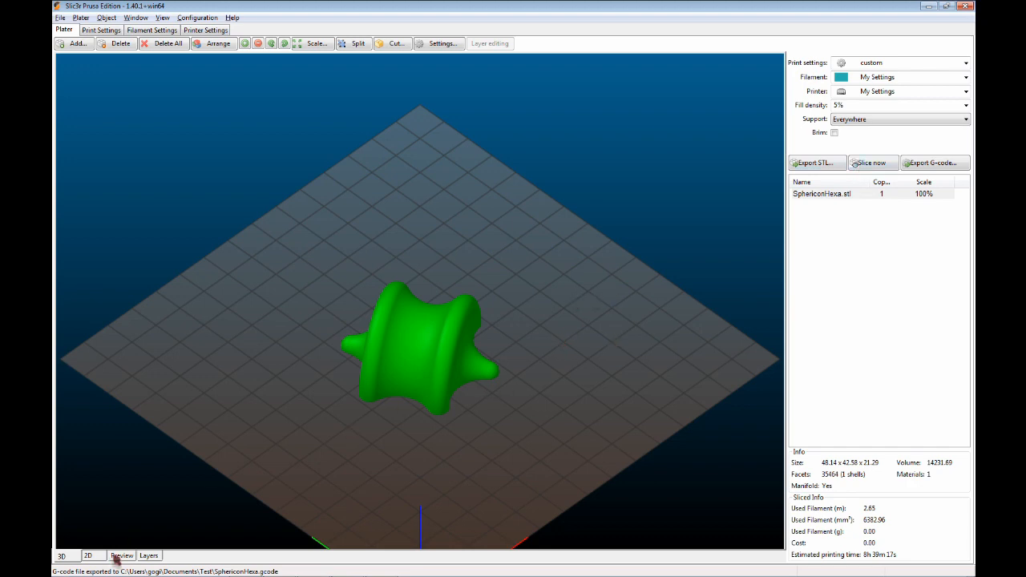
{"action": "left_click", "coordinate": [122, 555]}
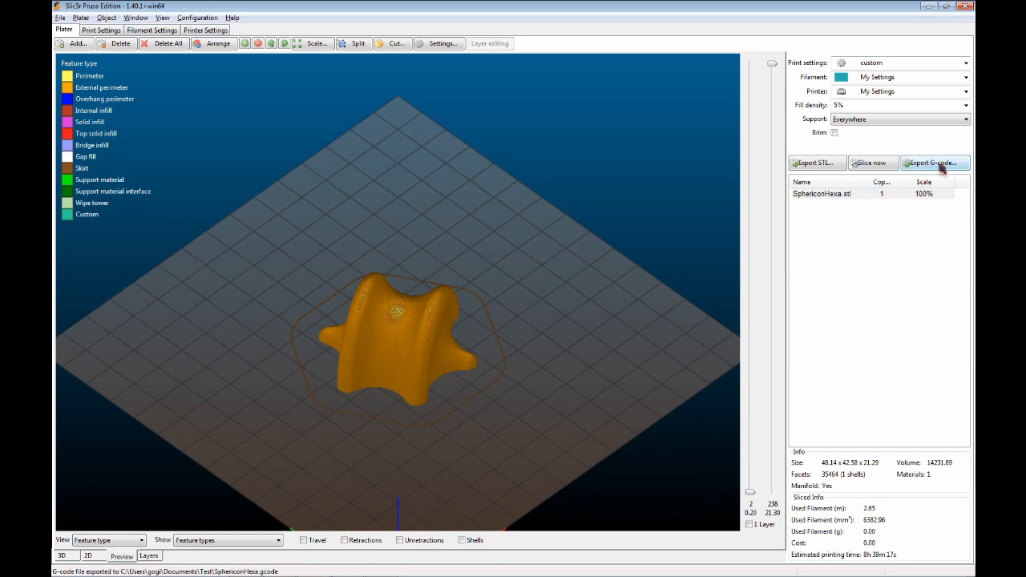
{"action": "left_click", "coordinate": [933, 164]}
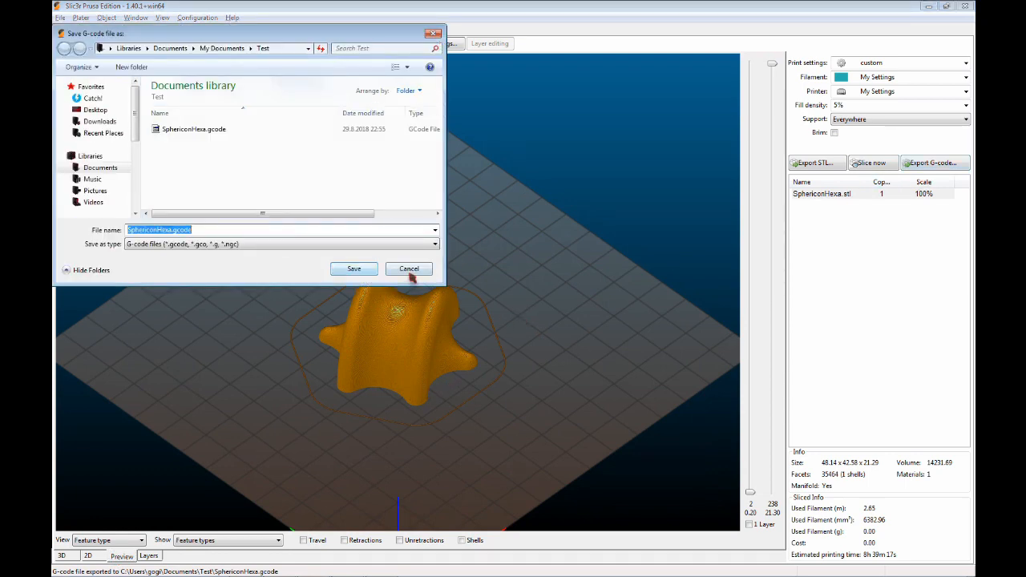
{"action": "left_click", "coordinate": [409, 270]}
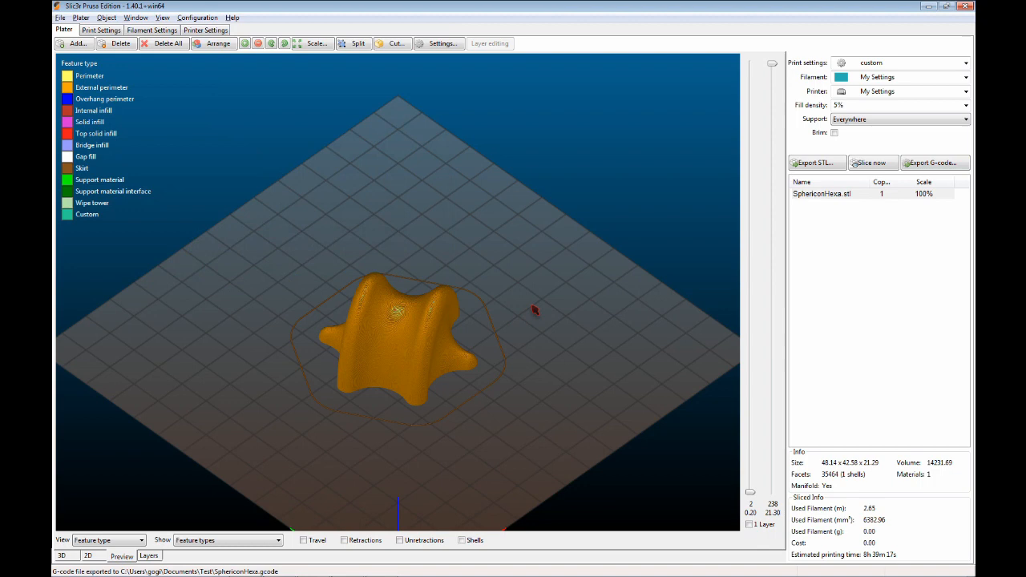
{"action": "mouse_move", "coordinate": [328, 457]}
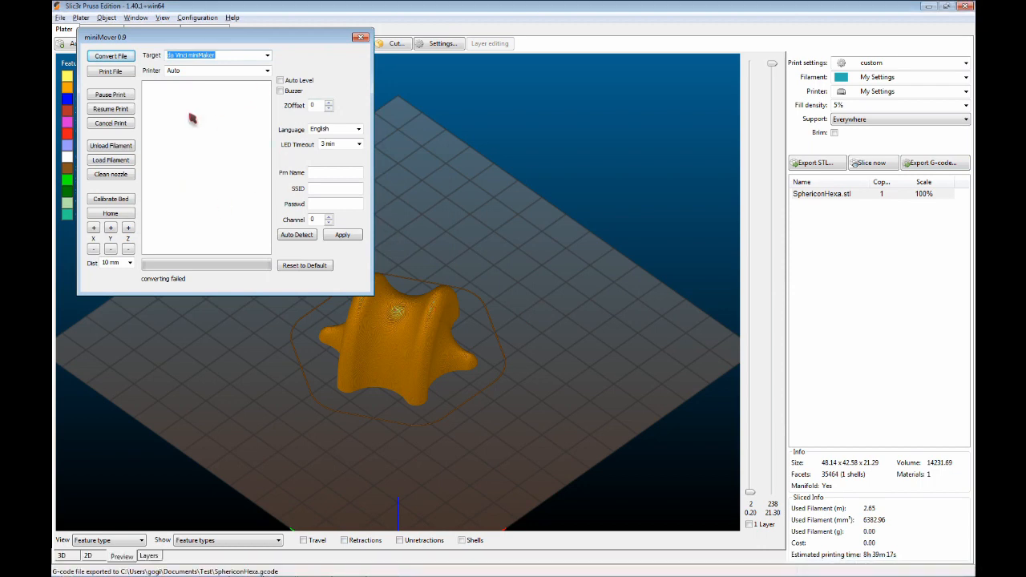
{"action": "mouse_move", "coordinate": [192, 115]}
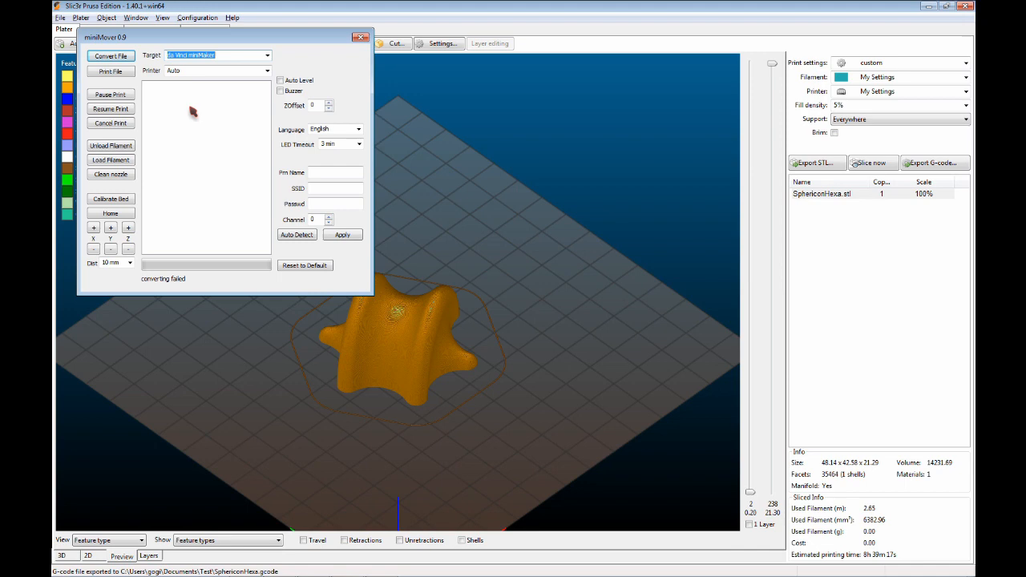
{"action": "mouse_move", "coordinate": [189, 109]}
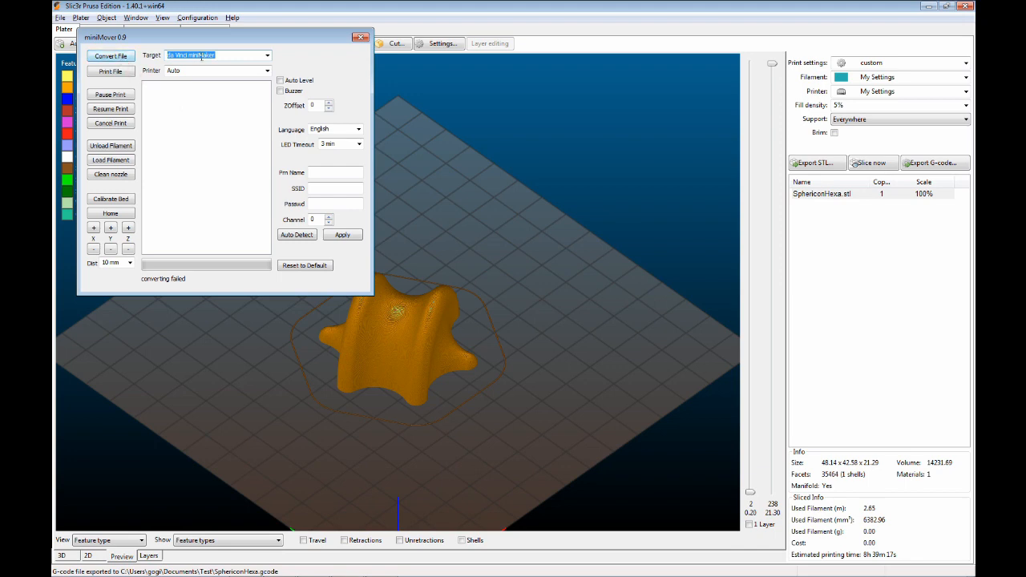
Set miniMover's target printer to da Vinci miniMaker.
{"action": "left_click", "coordinate": [216, 55]}
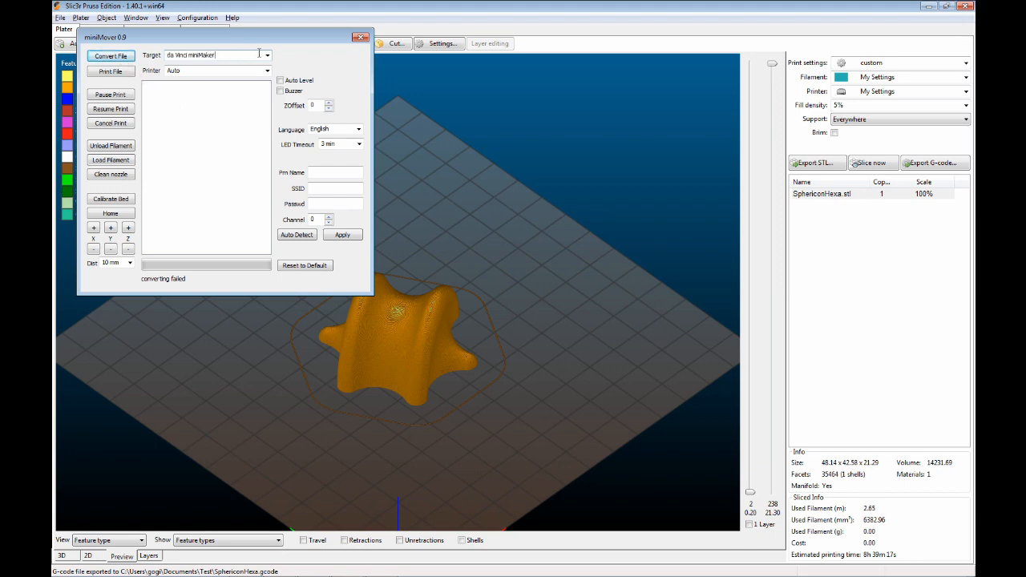
{"action": "left_click", "coordinate": [266, 54]}
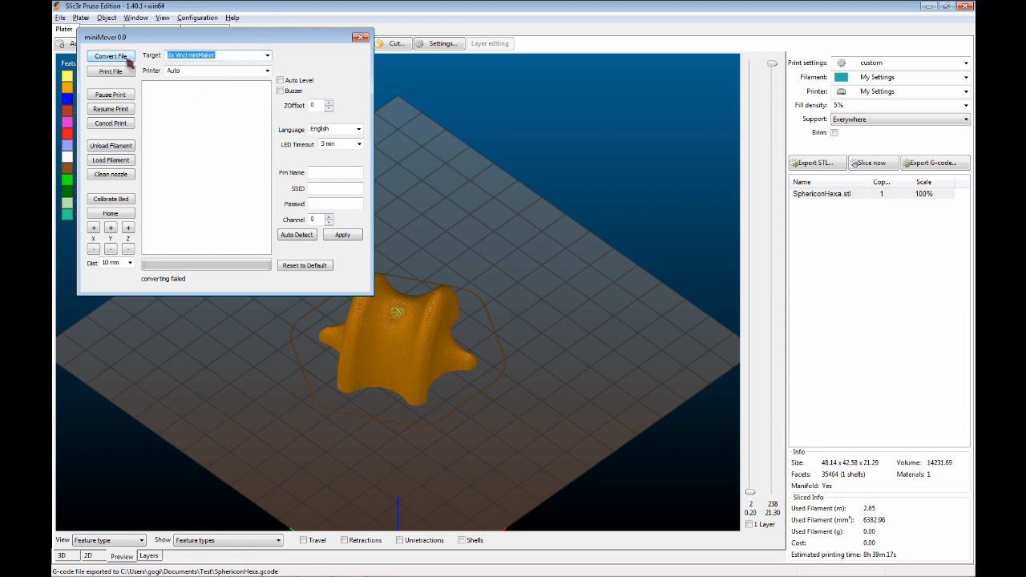
Convert SphericonHexa.gcode and save the printer file in the Test folder.
{"action": "left_click", "coordinate": [109, 57]}
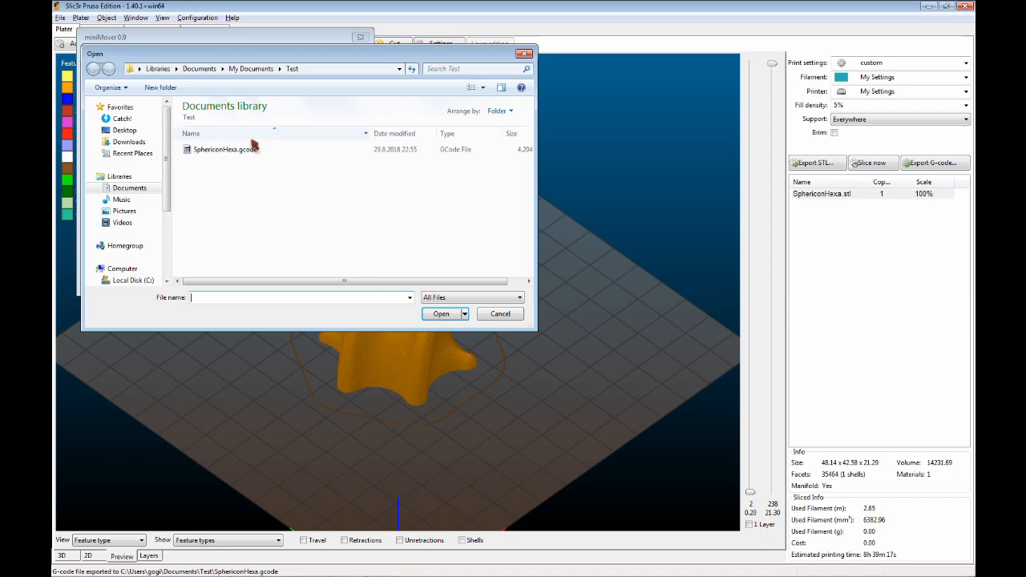
{"action": "mouse_move", "coordinate": [224, 150]}
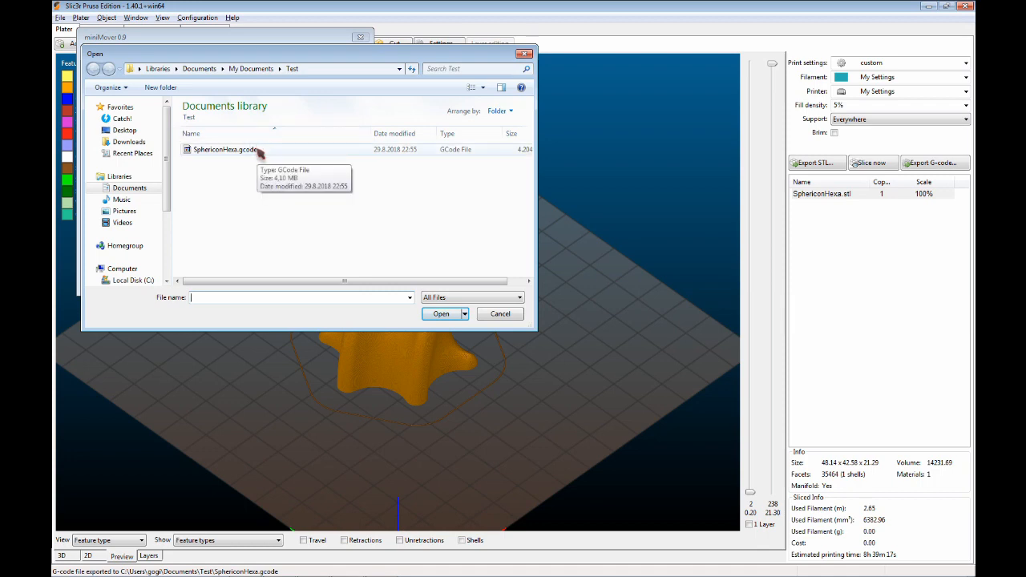
{"action": "left_click", "coordinate": [224, 151]}
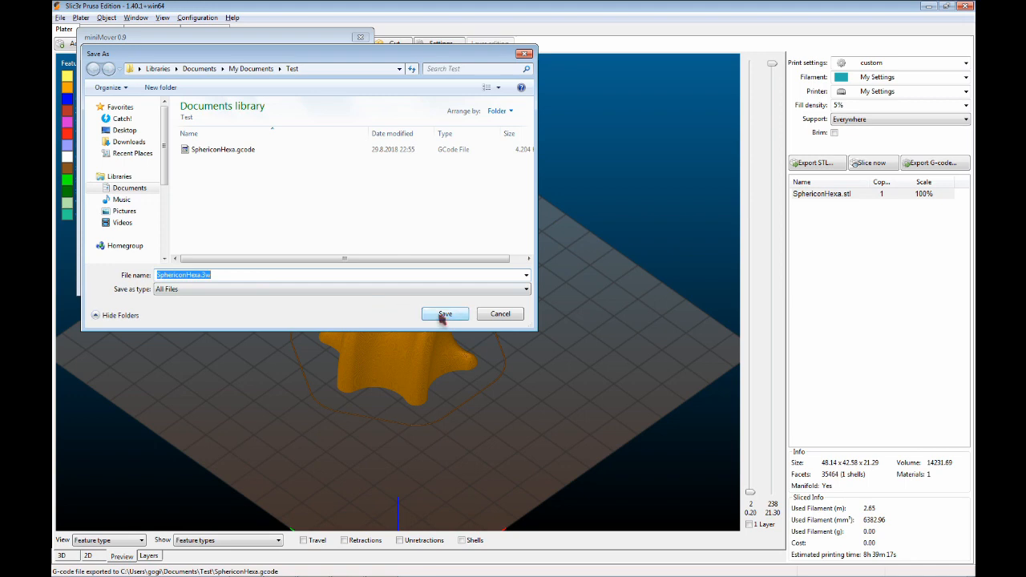
{"action": "left_click", "coordinate": [446, 312]}
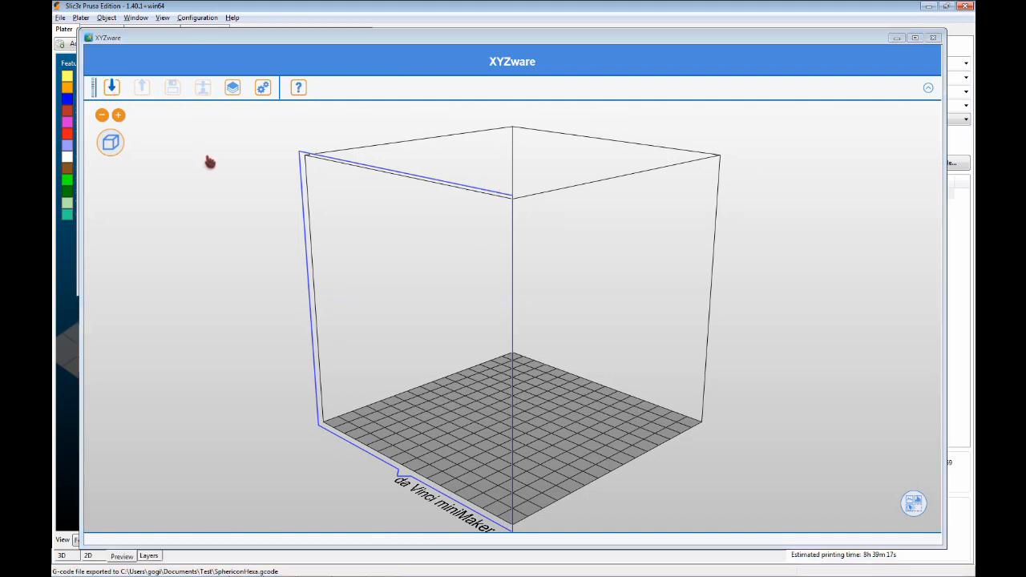
Import SphericonHexa.3w from My Documents > Test into XYZware.
{"action": "left_click", "coordinate": [113, 86]}
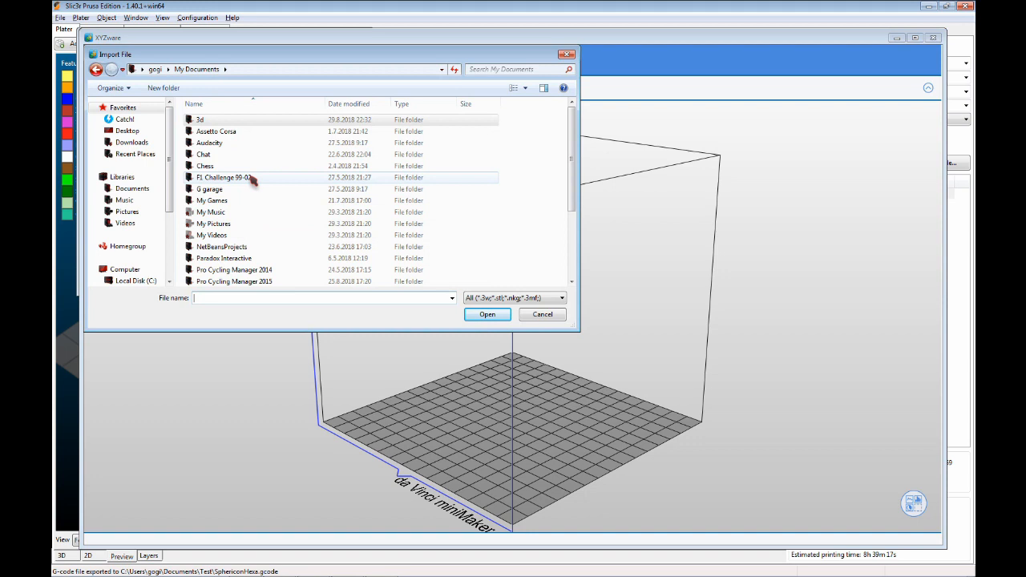
{"action": "scroll", "scroll_direction": "down", "scroll_amount": 3}
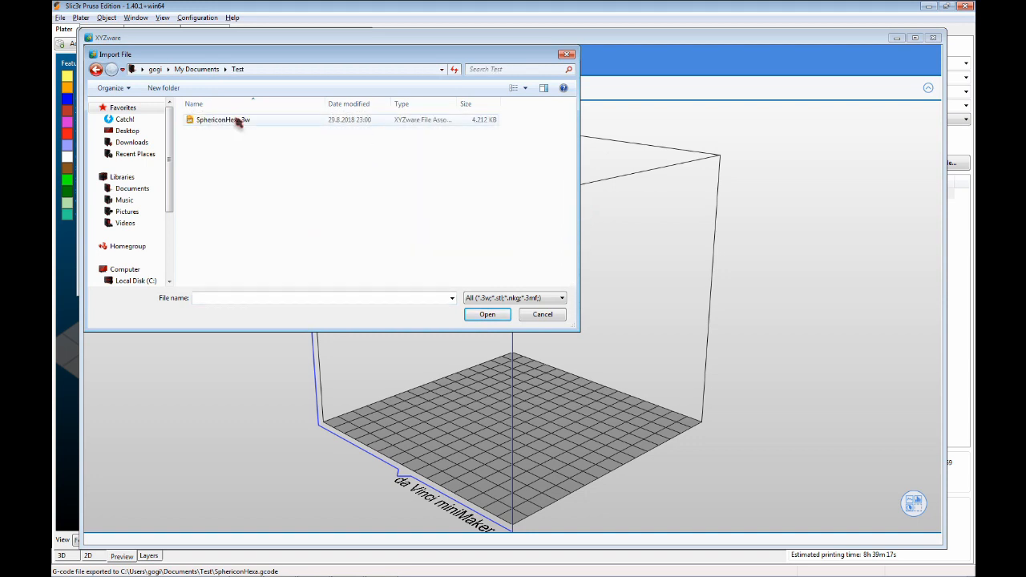
{"action": "left_click", "coordinate": [542, 312]}
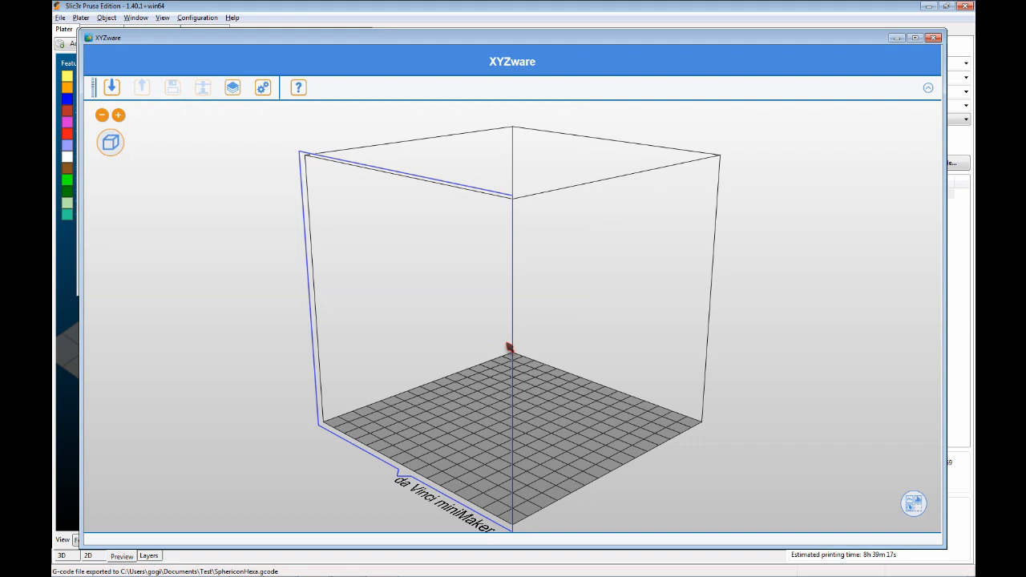
Load the model onto the plate and expand the Slicing complete dialog's estimated time and filament info.
{"action": "left_click", "coordinate": [202, 86]}
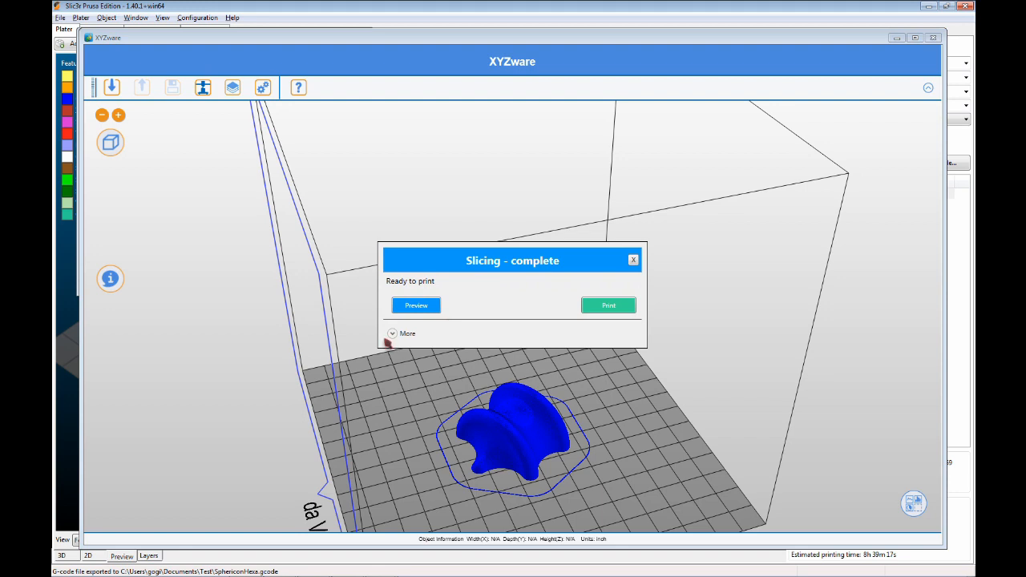
{"action": "left_click", "coordinate": [407, 334]}
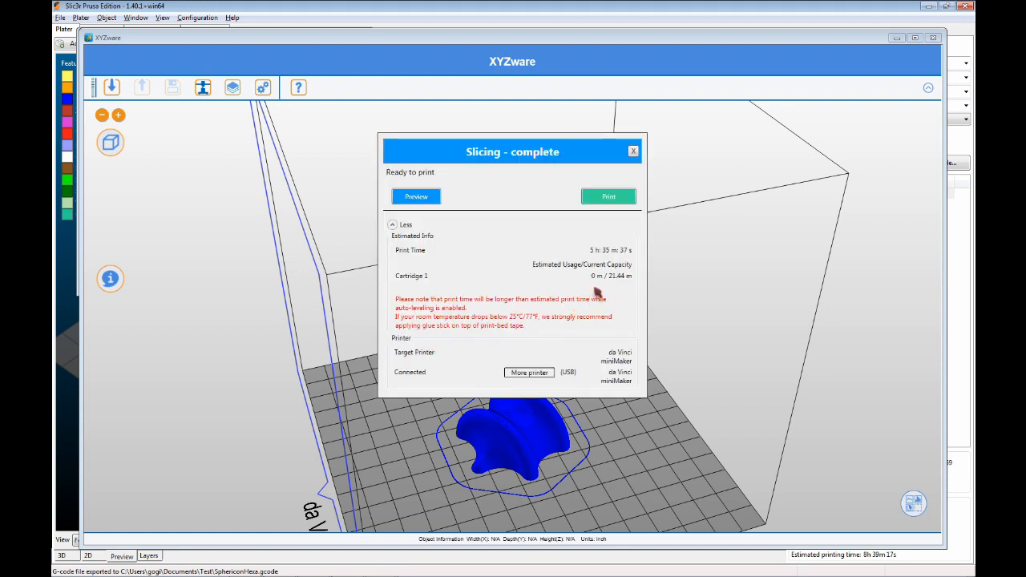
{"action": "mouse_move", "coordinate": [590, 279]}
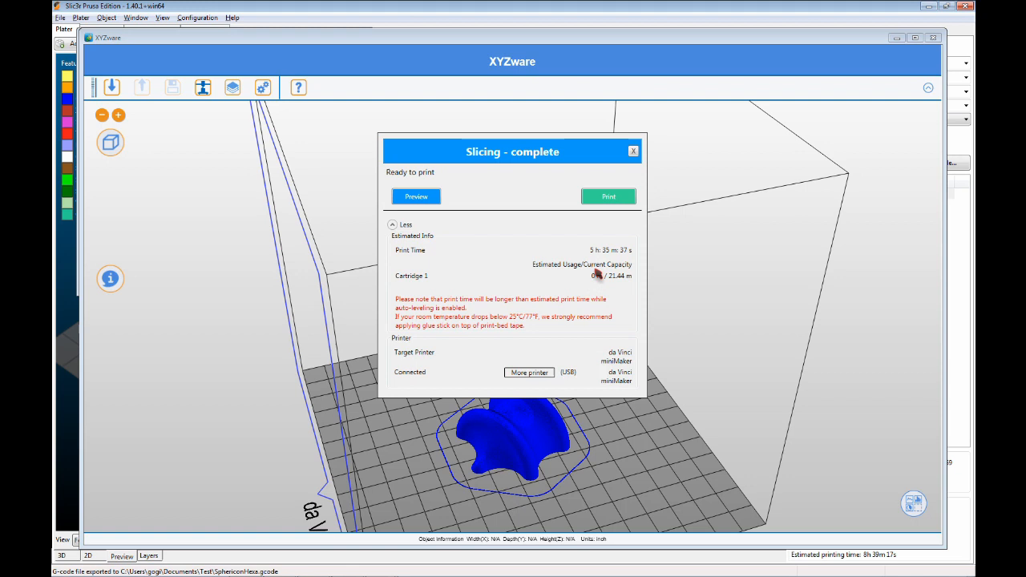
{"action": "mouse_move", "coordinate": [593, 285]}
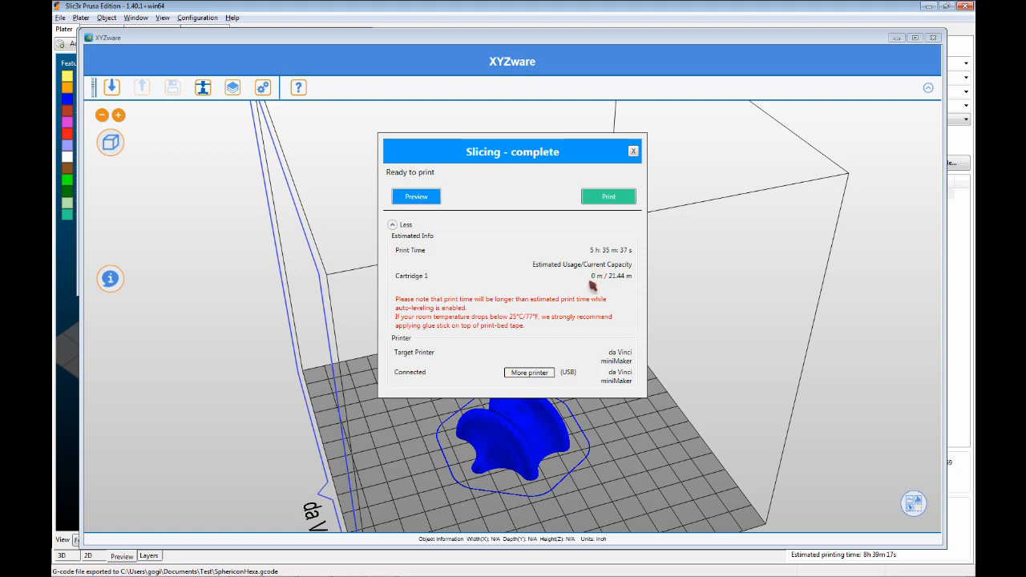
{"action": "mouse_move", "coordinate": [590, 285]}
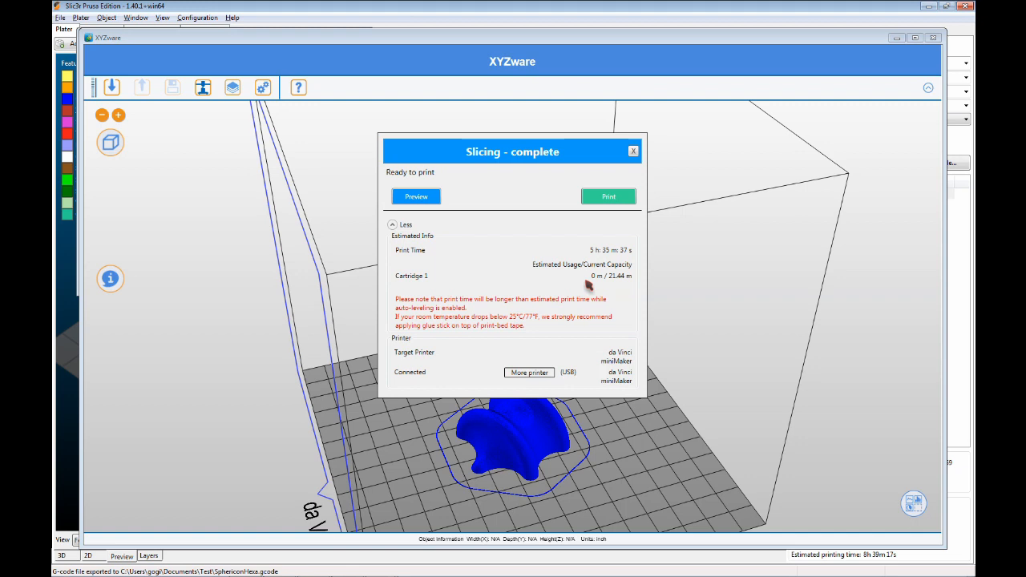
{"action": "mouse_move", "coordinate": [622, 276]}
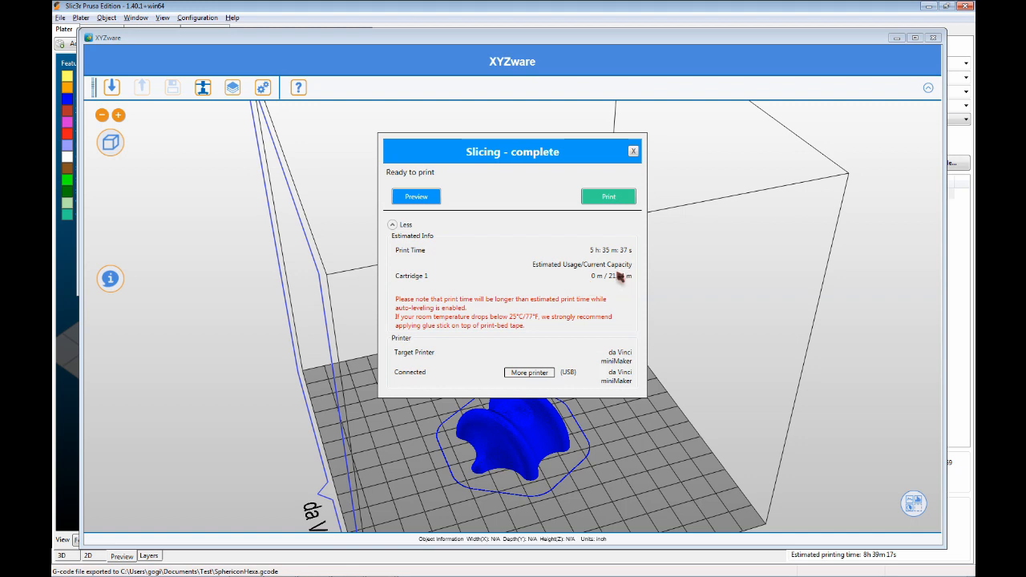